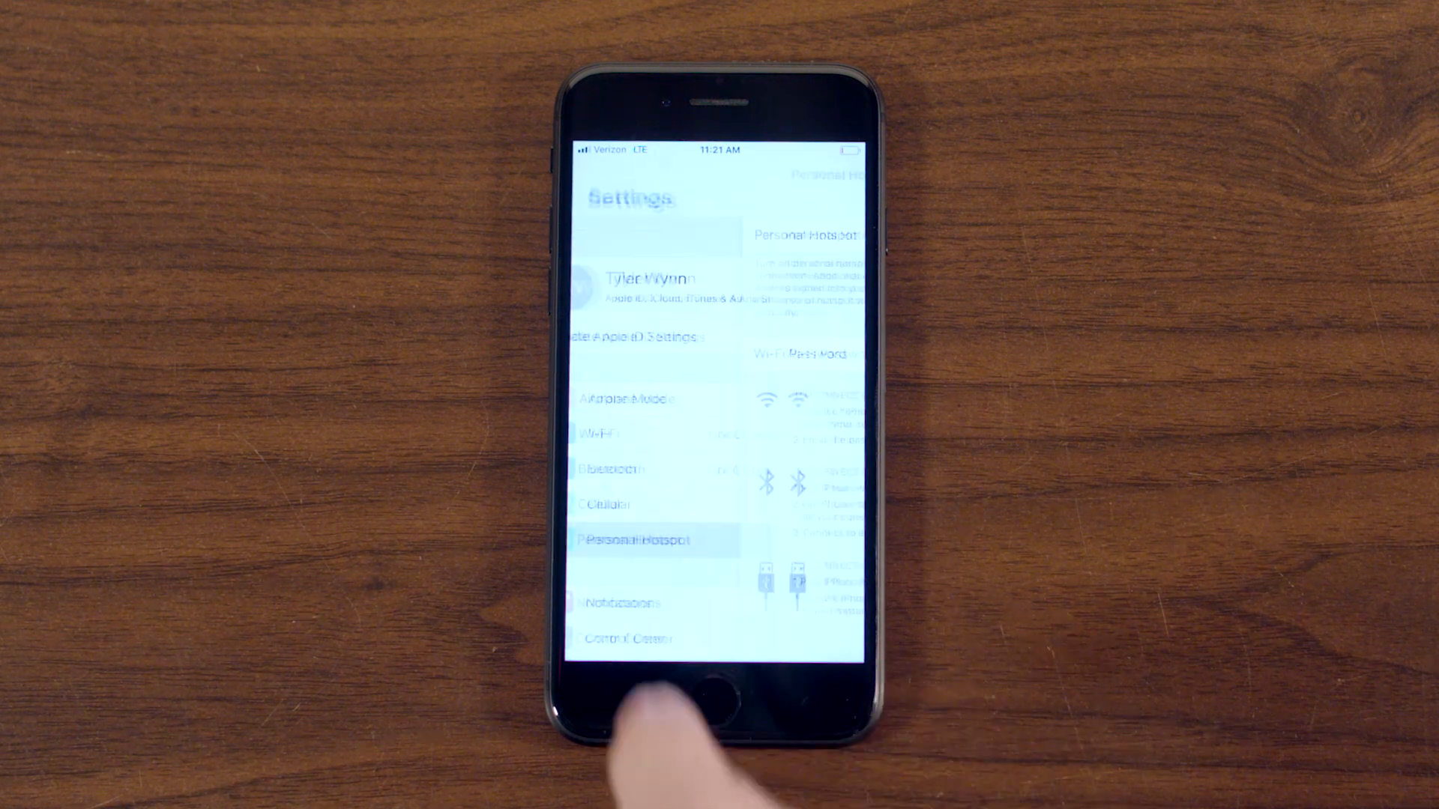
- Open the Personal Hotspot page from the iPhone Settings list
click(647, 539)
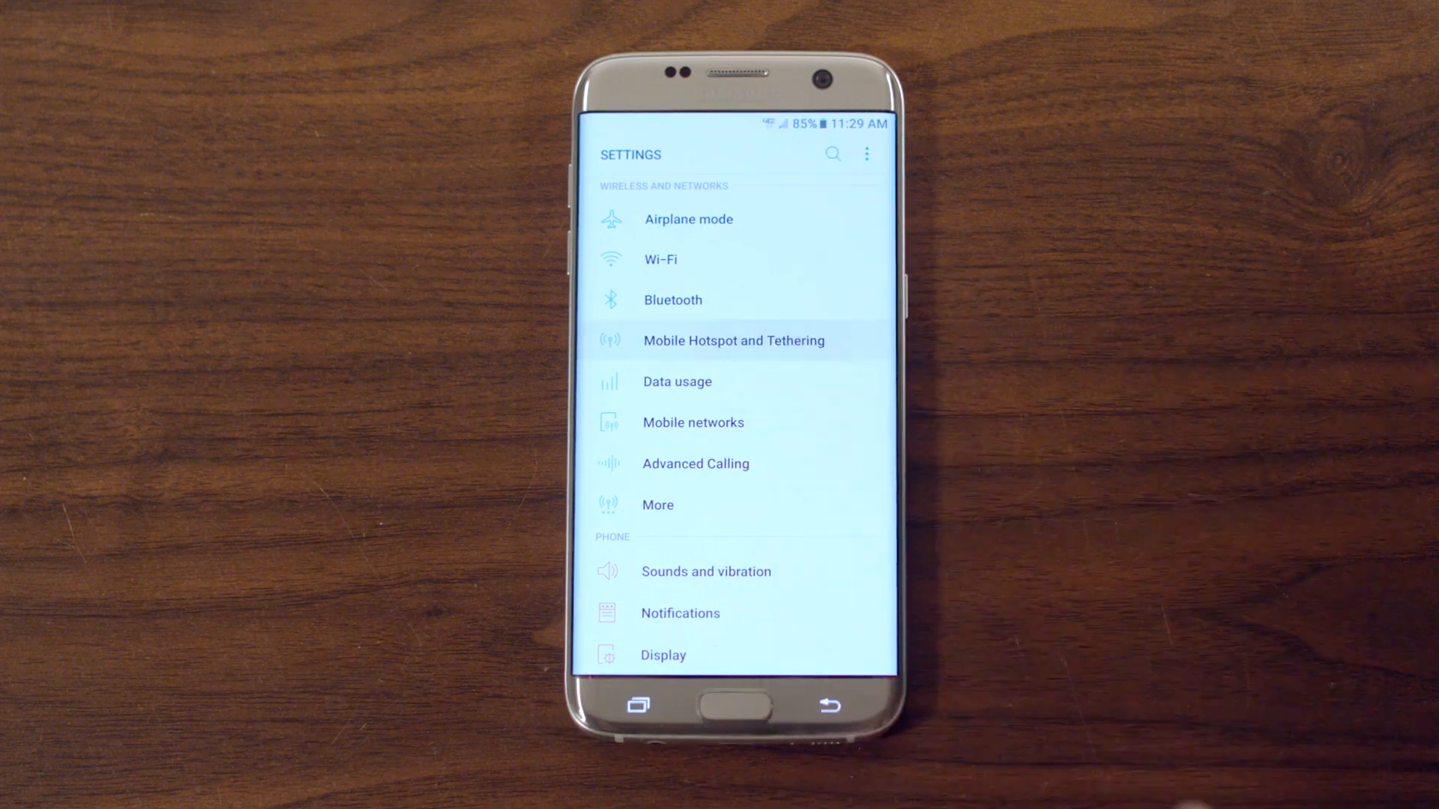
- Open Mobile Hotspot and Tethering from Samsung Settings' Wireless and Networks section
click(732, 340)
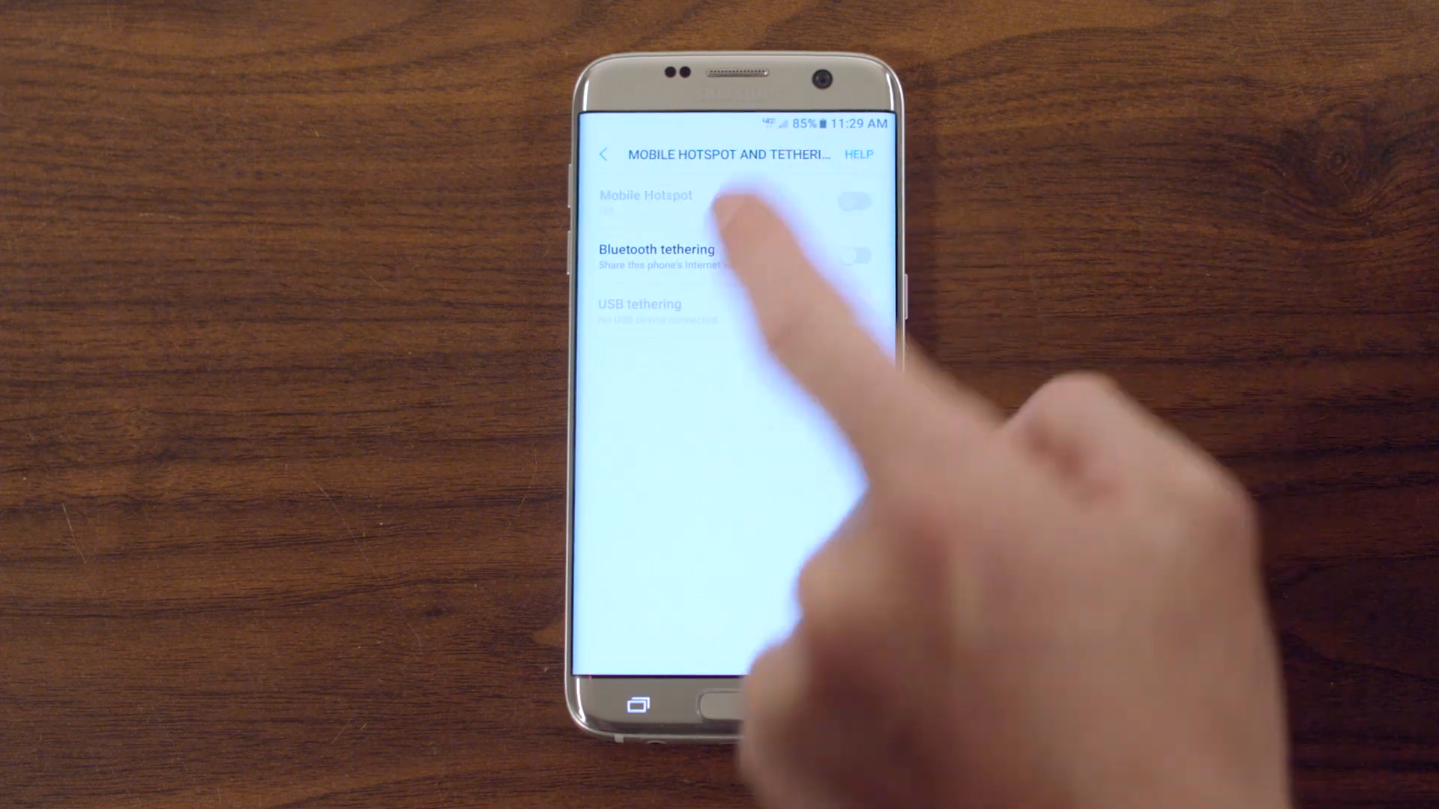
click(853, 202)
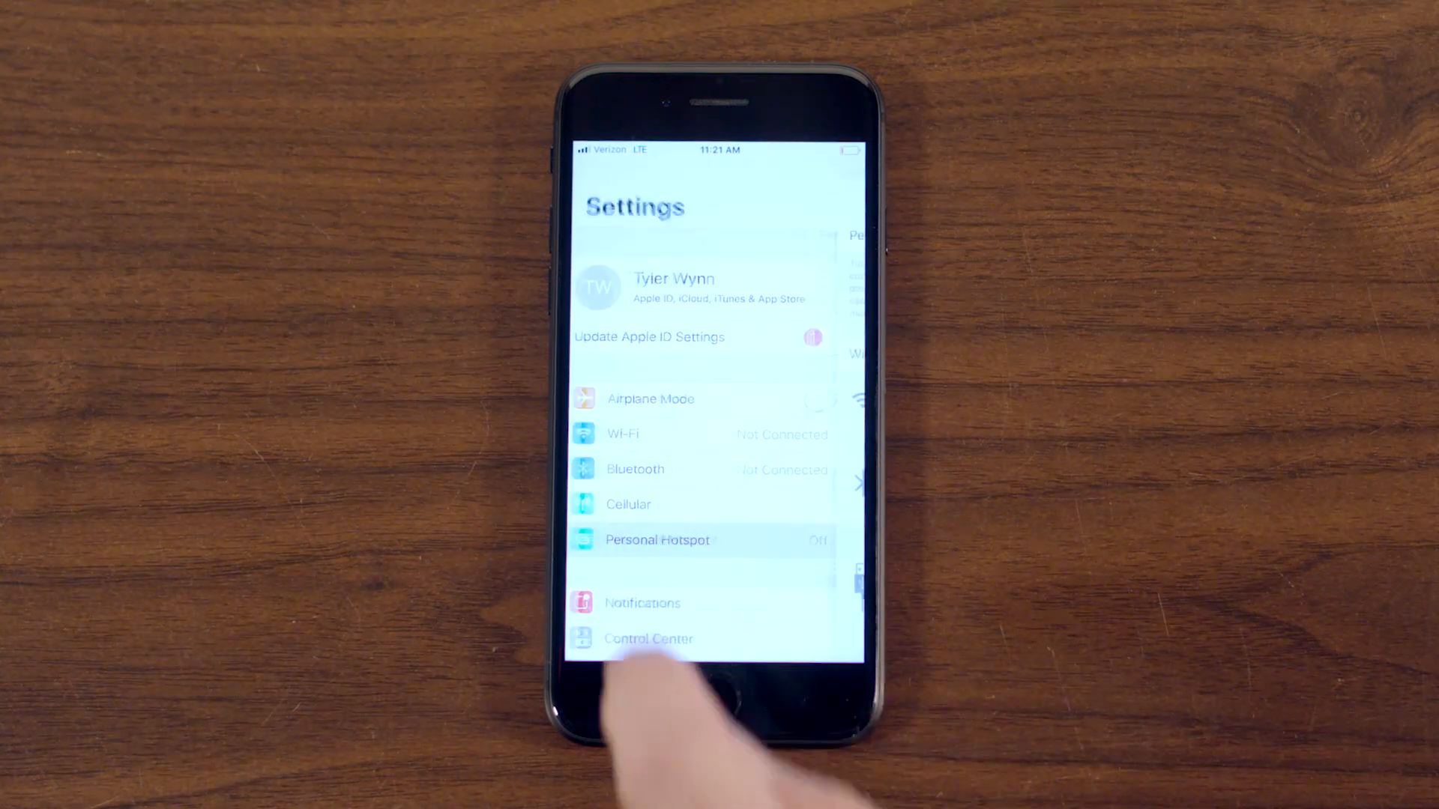
- Reopen the iPhone's Personal Hotspot page so sharing can be switched on
click(657, 539)
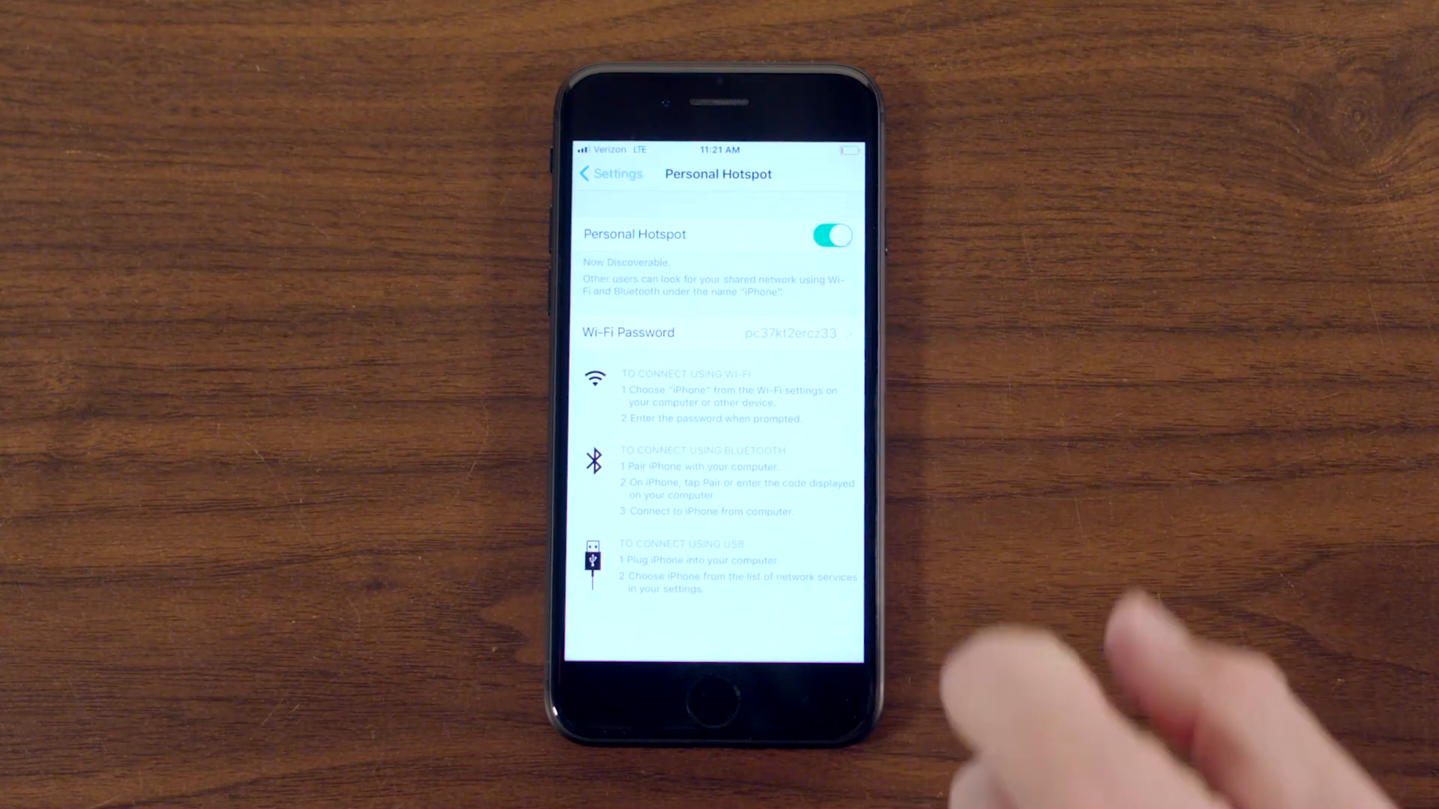